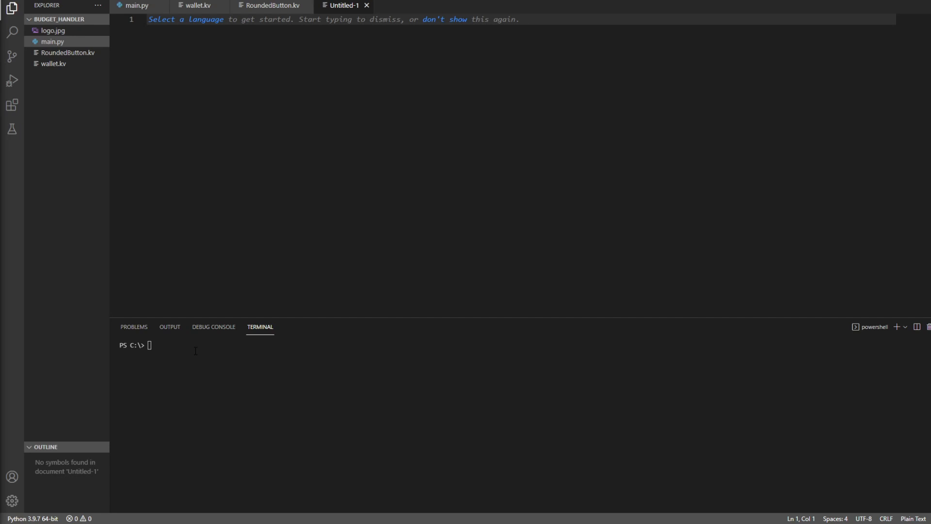
Step: Enter the command pip install kivy-examples at the terminal prompt
type("p")
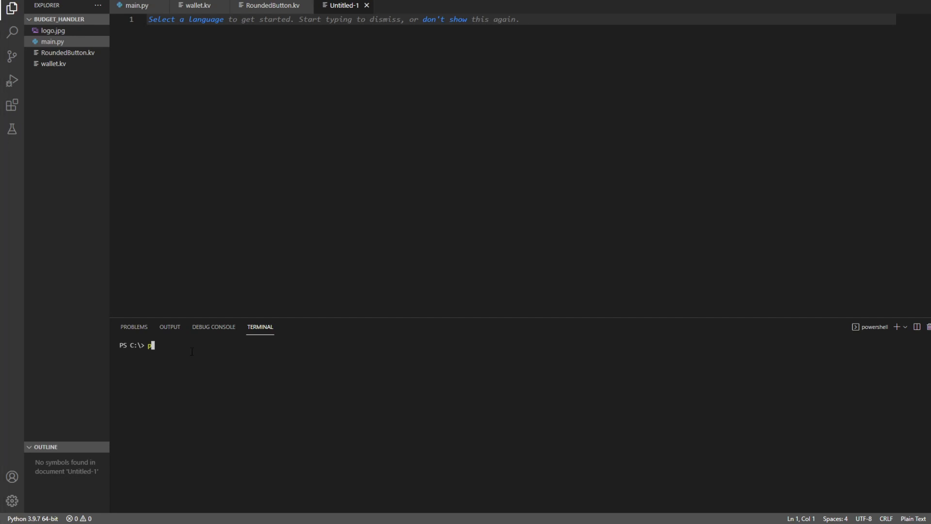
type("ip install")
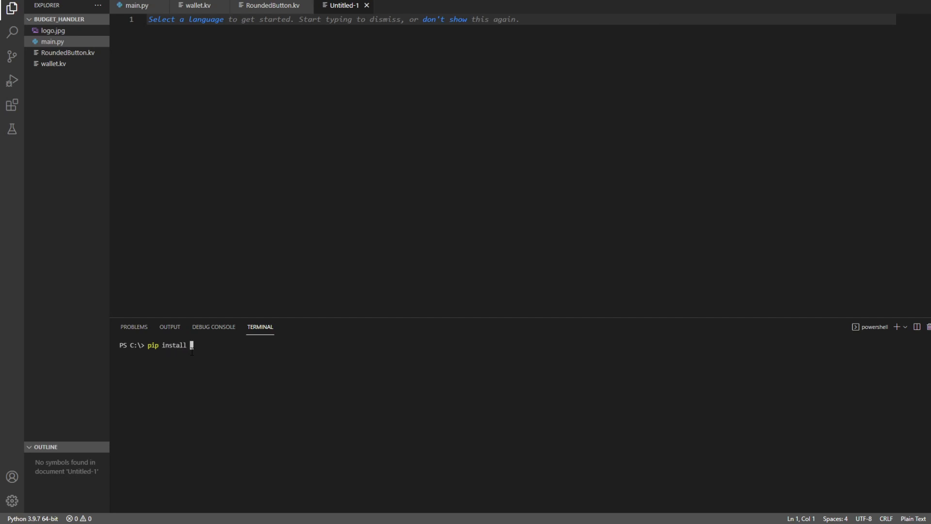
type("kivy-")
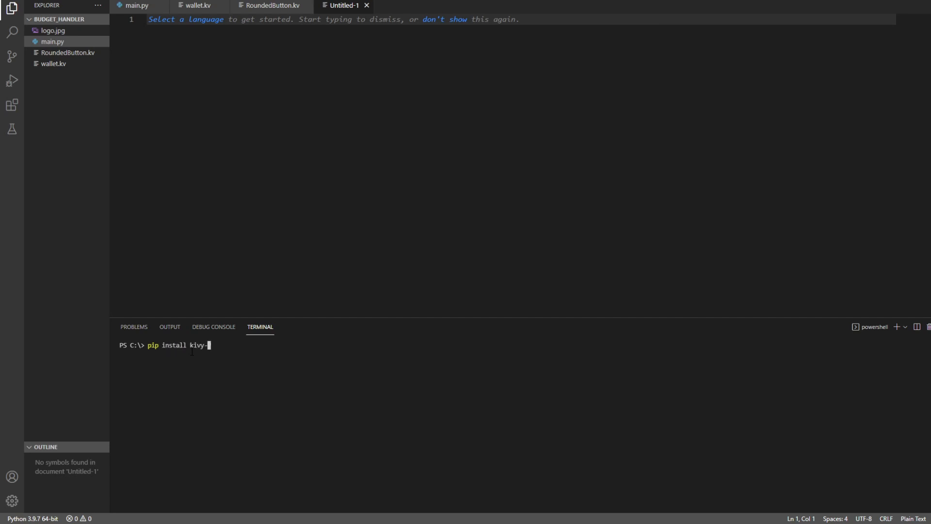
type("example")
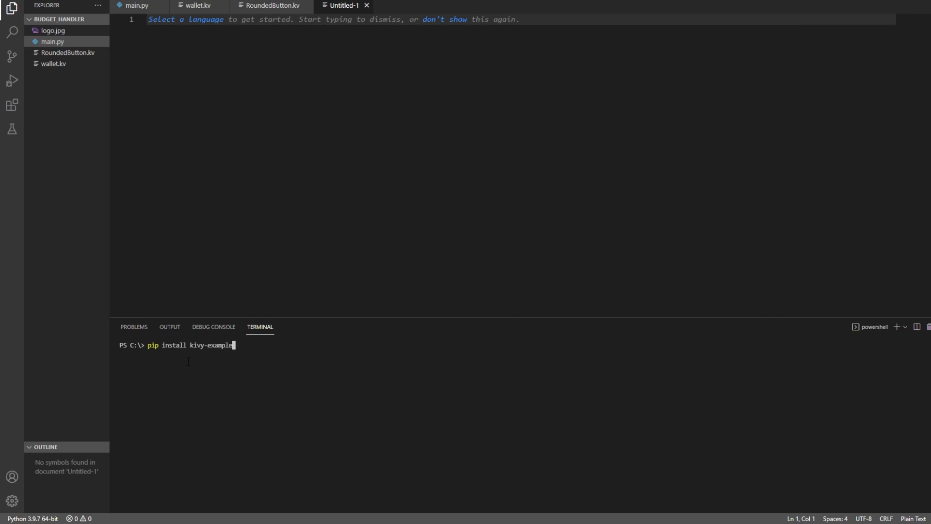
type("s")
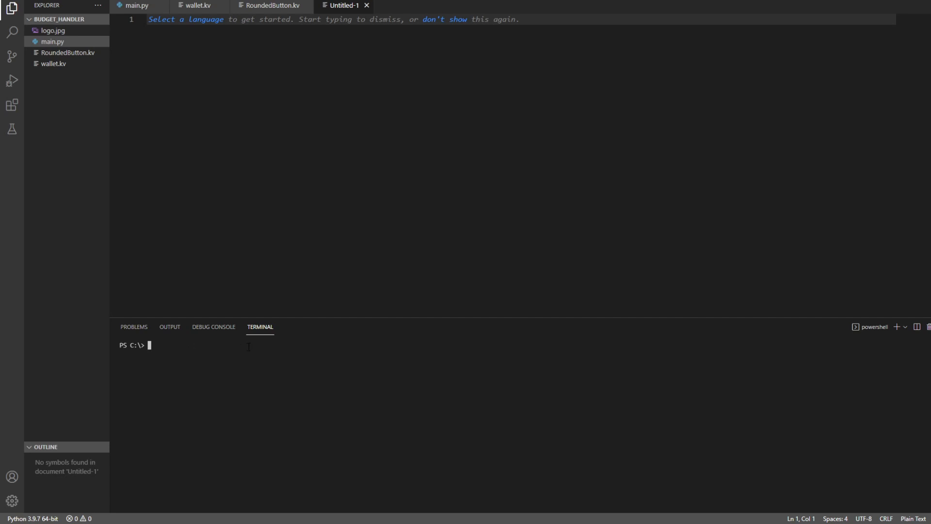
Step: Change to C:\Py\share\kivy-examples\demo\kivycatalog and launch main.py with py
type("cd")
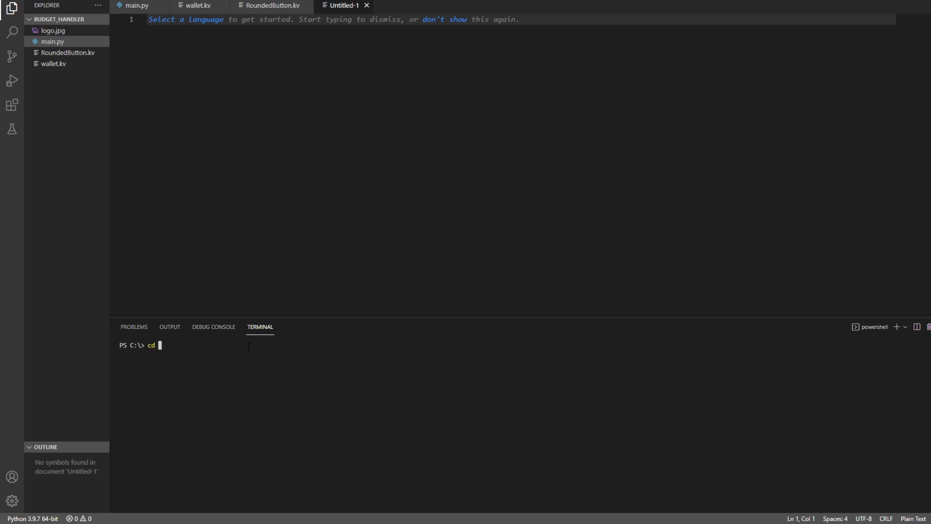
type("C:\\Py\\share\\kivy-examples\\demo\\kivycatalog")
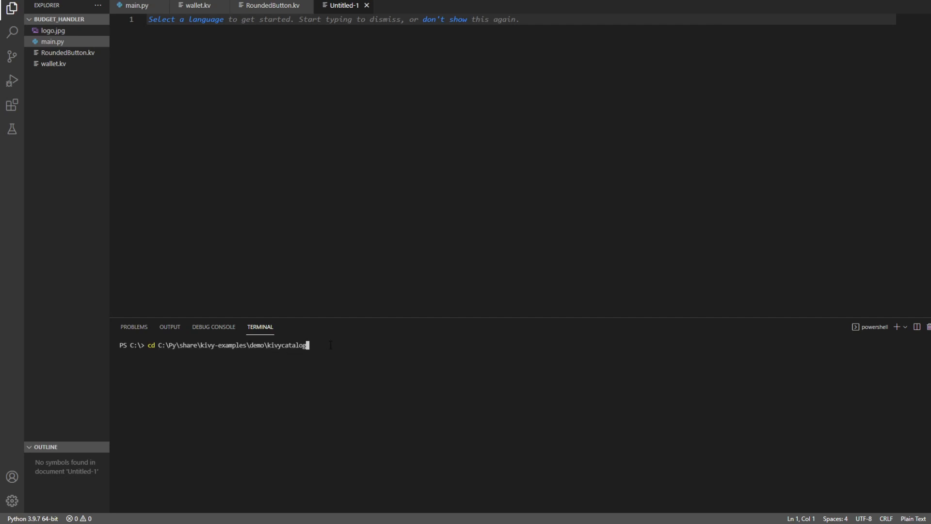
key("Enter")
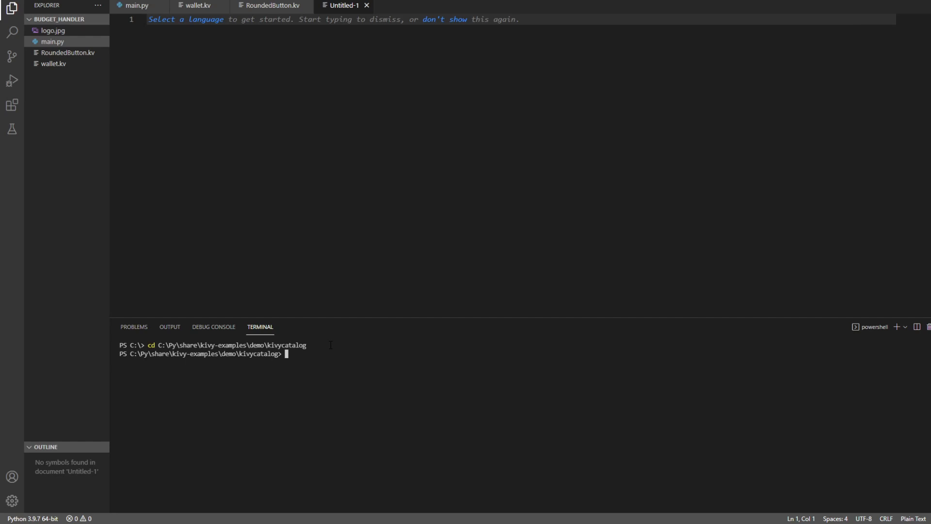
type("py")
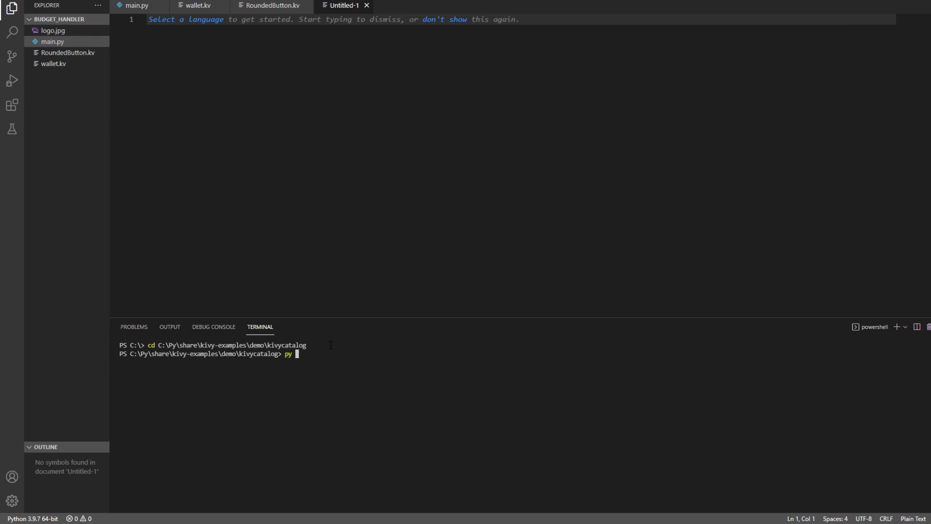
type("main.py")
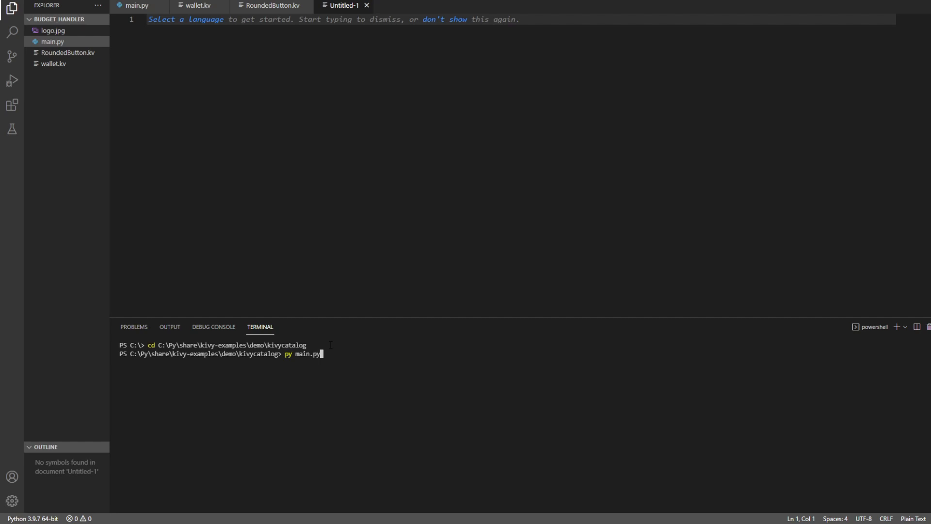
key("Enter")
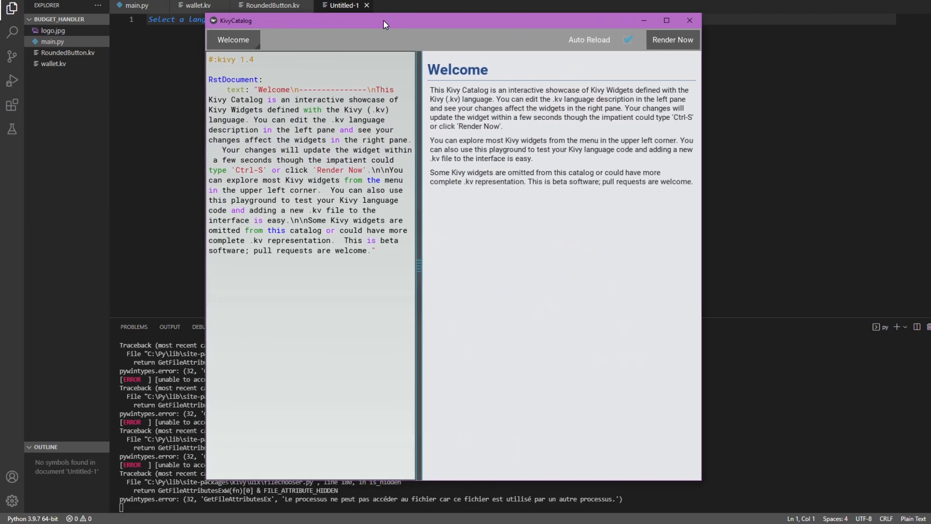
mouse_move(346, 170)
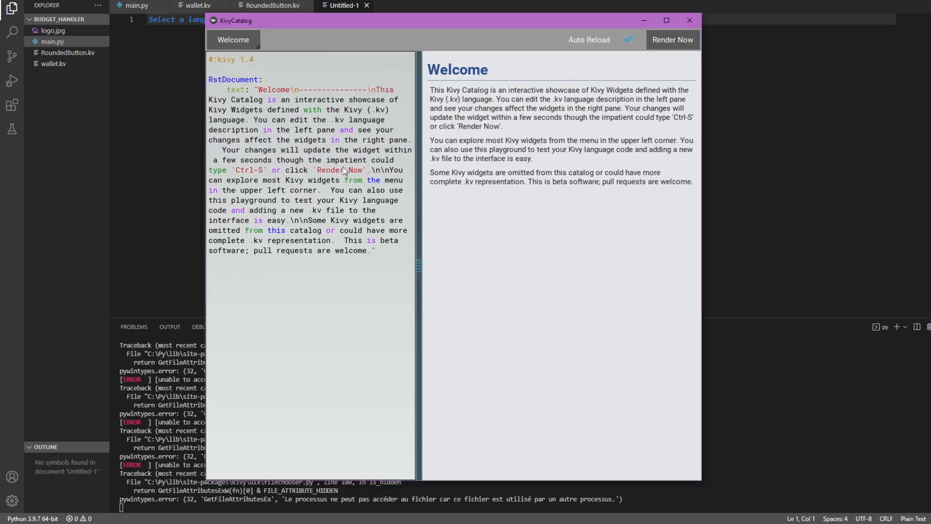
mouse_move(150, 334)
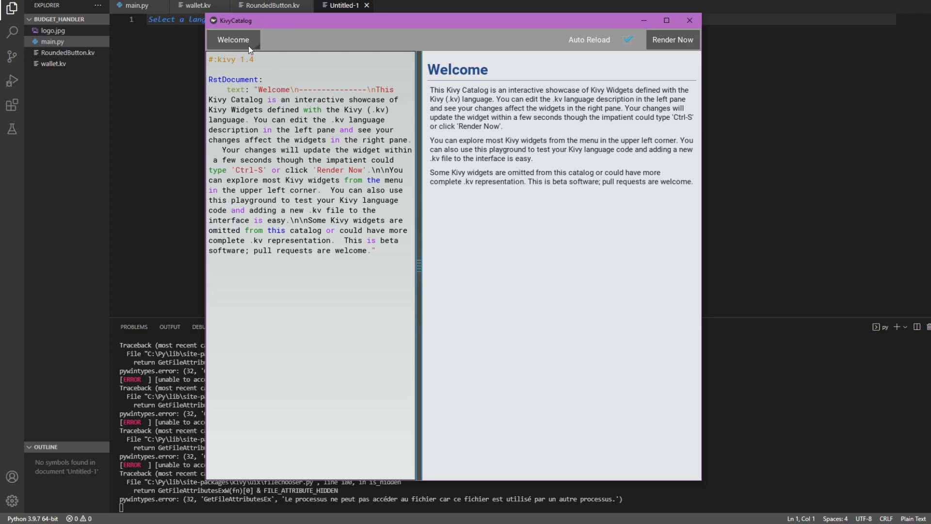
Step: Open the Welcome dropdown to show the catalog's list of examples, reopening it once
left_click(233, 40)
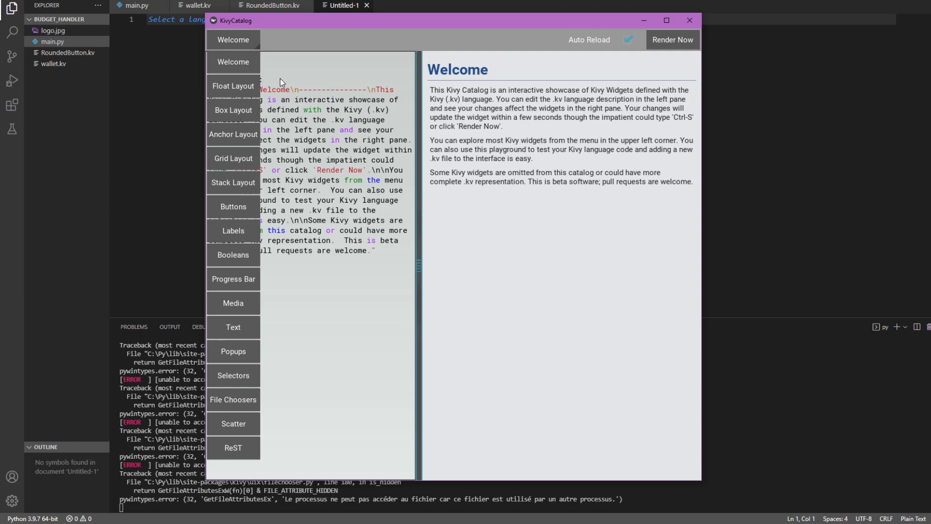
mouse_move(451, 230)
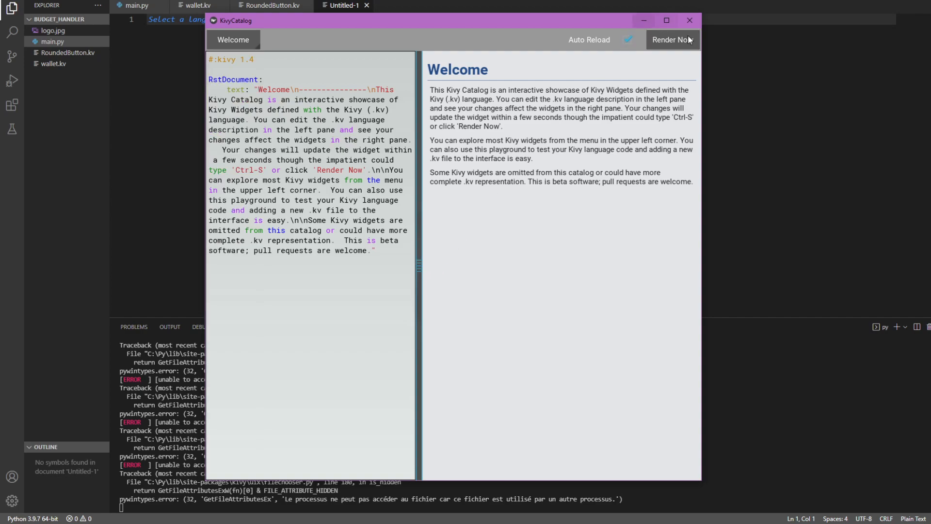
left_click(233, 39)
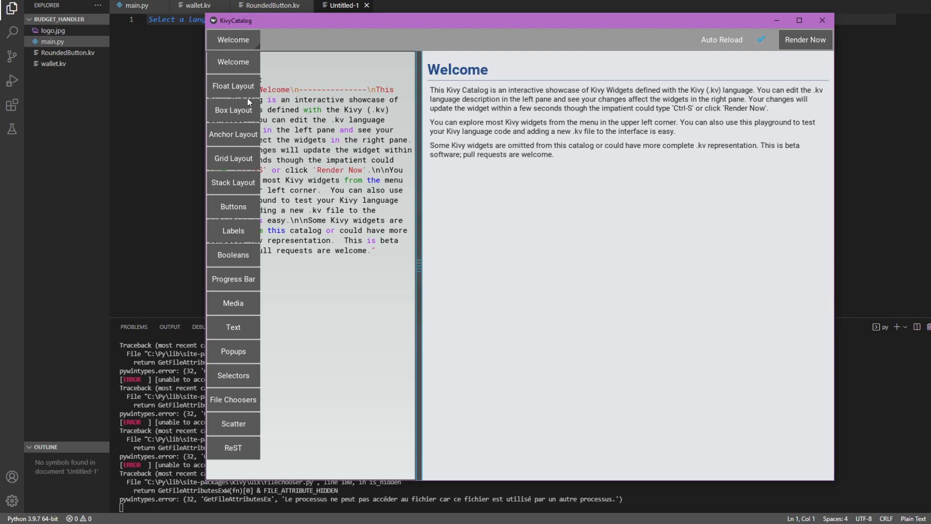
Step: Select Float Layout from the dropdown, then reopen the examples list
left_click(232, 86)
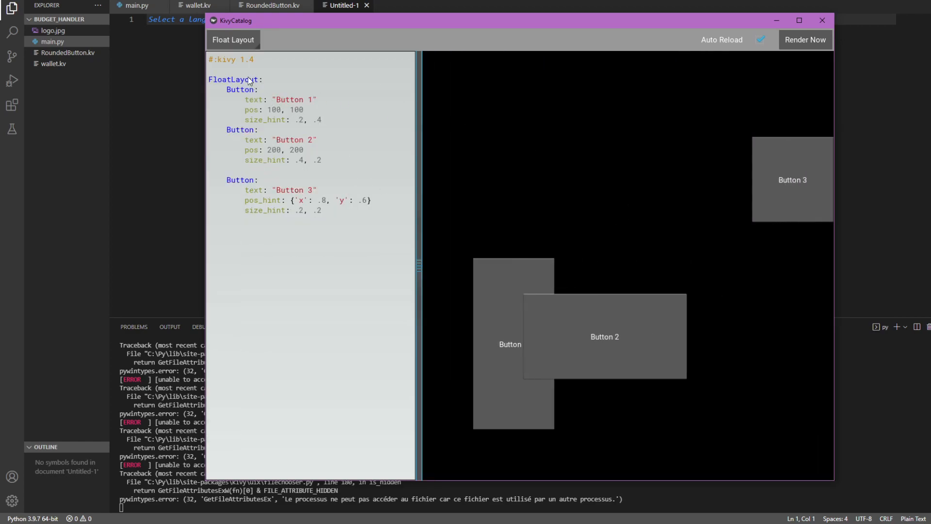
mouse_move(692, 240)
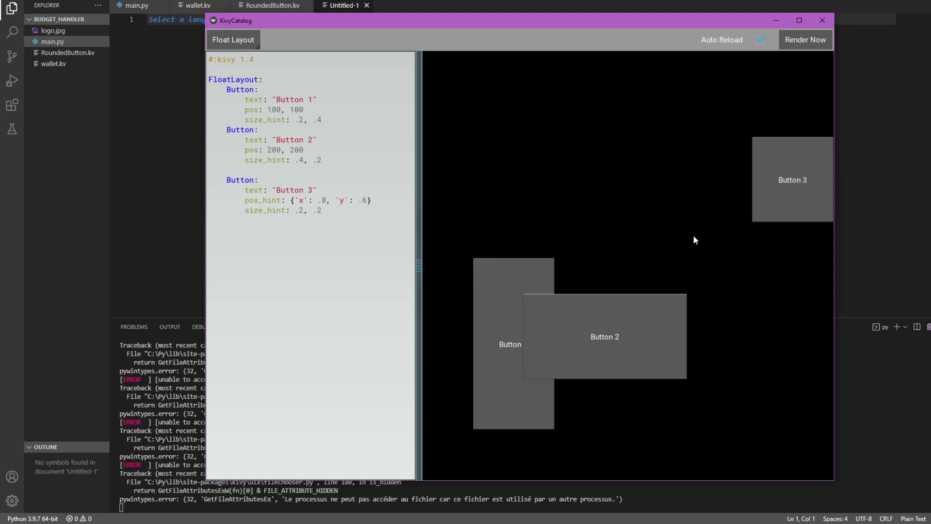
mouse_move(438, 29)
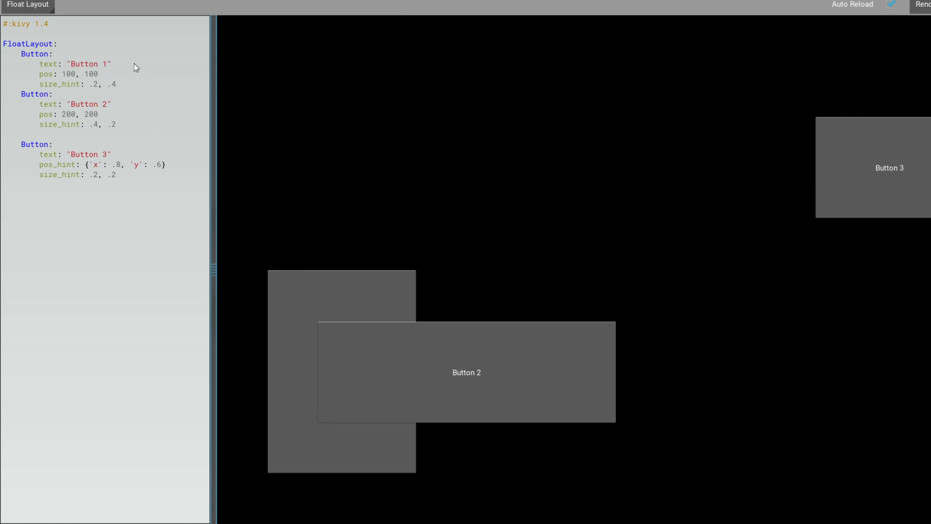
left_click(28, 5)
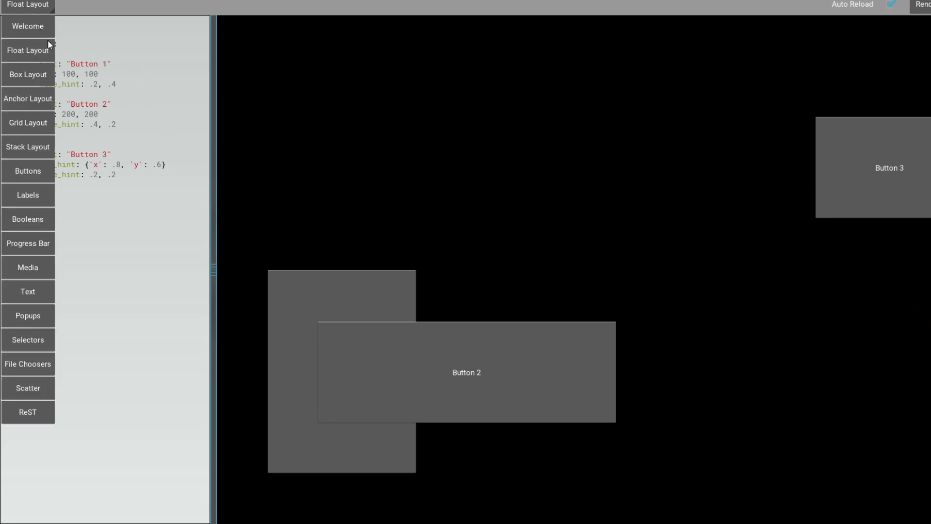
Step: Choose Box Layout from the examples dropdown
left_click(28, 74)
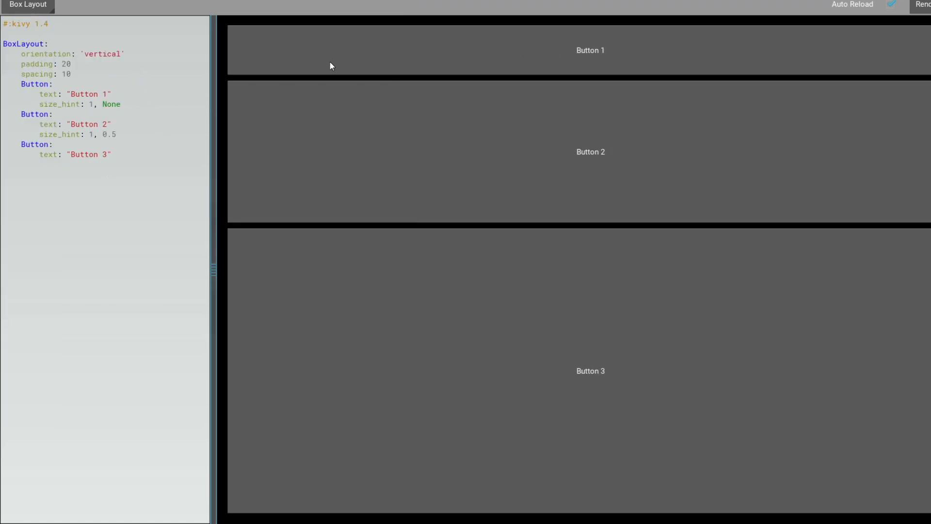
mouse_move(448, 54)
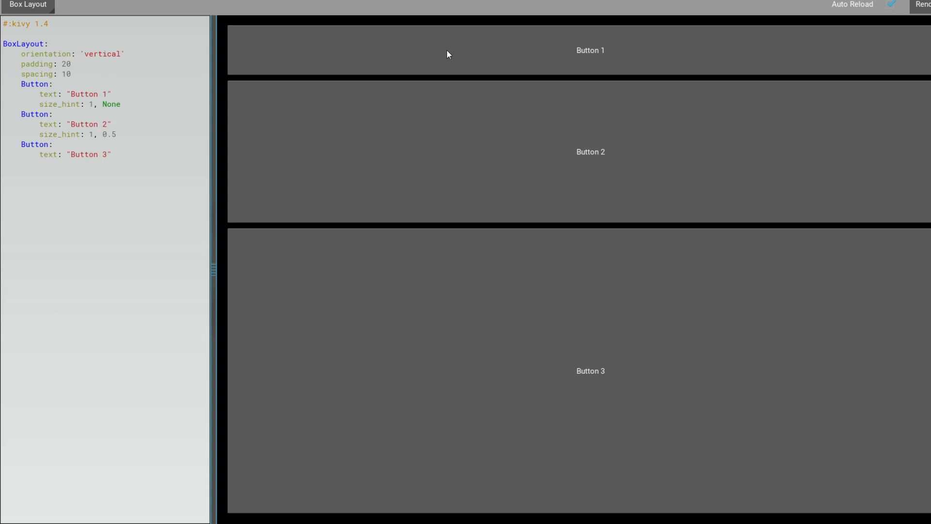
mouse_move(459, 53)
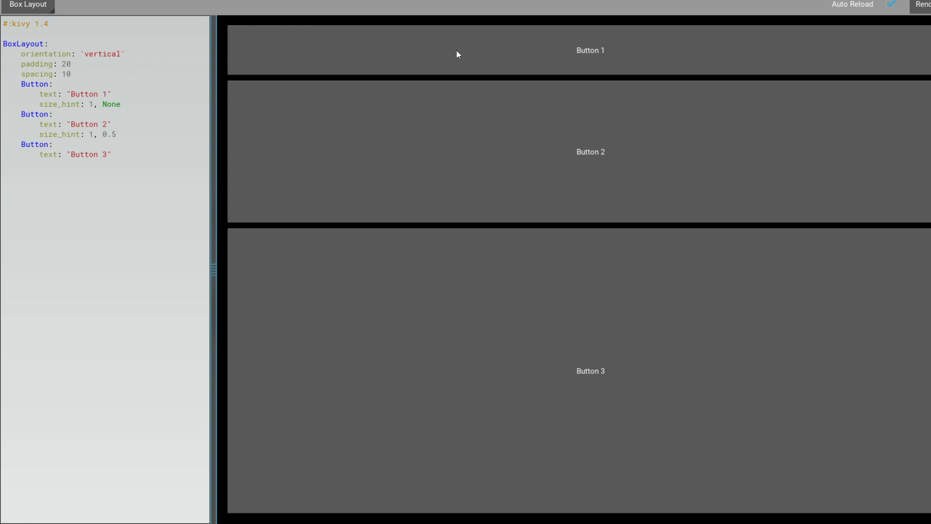
mouse_move(67, 109)
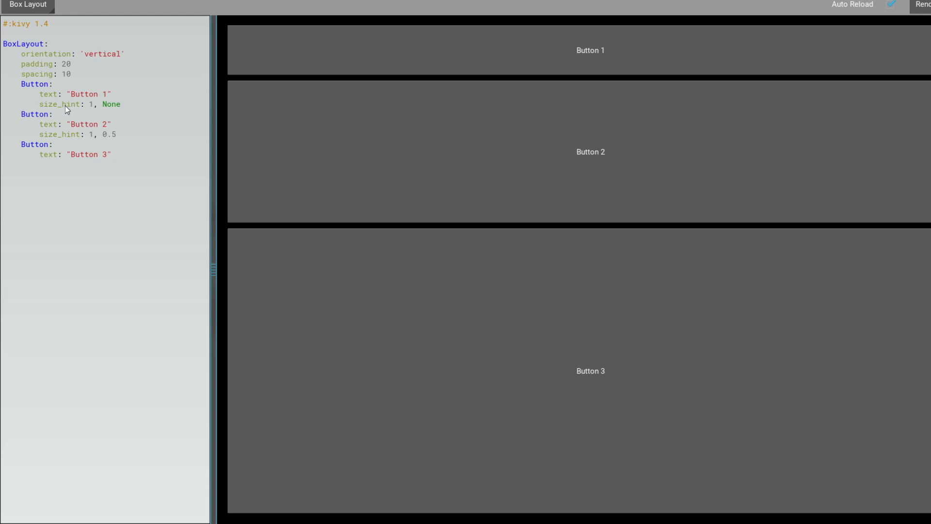
mouse_move(74, 76)
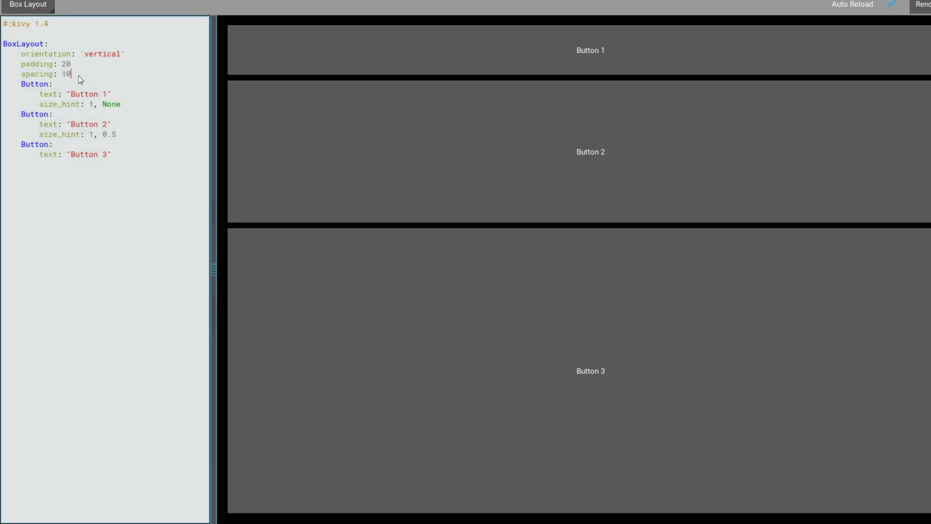
Step: Edit the Box Layout kv code so spacing reads 20
type("0")
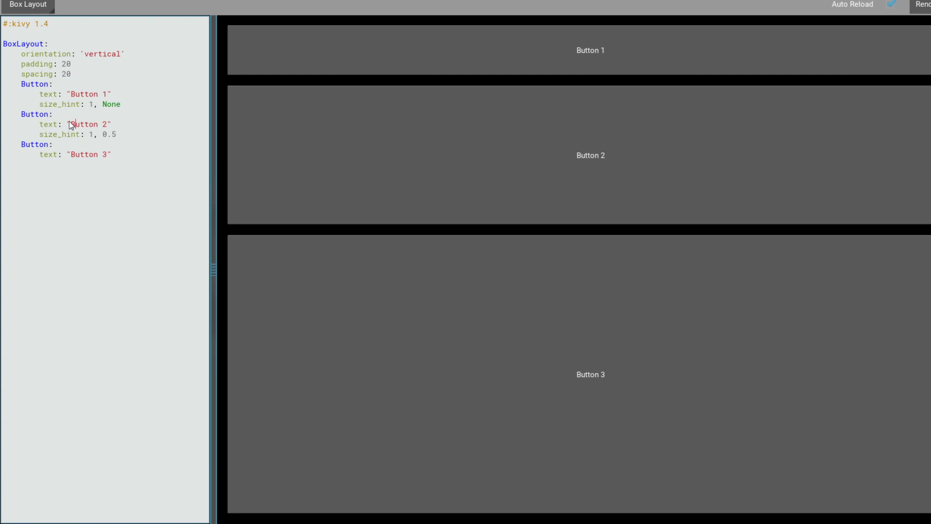
mouse_move(870, 12)
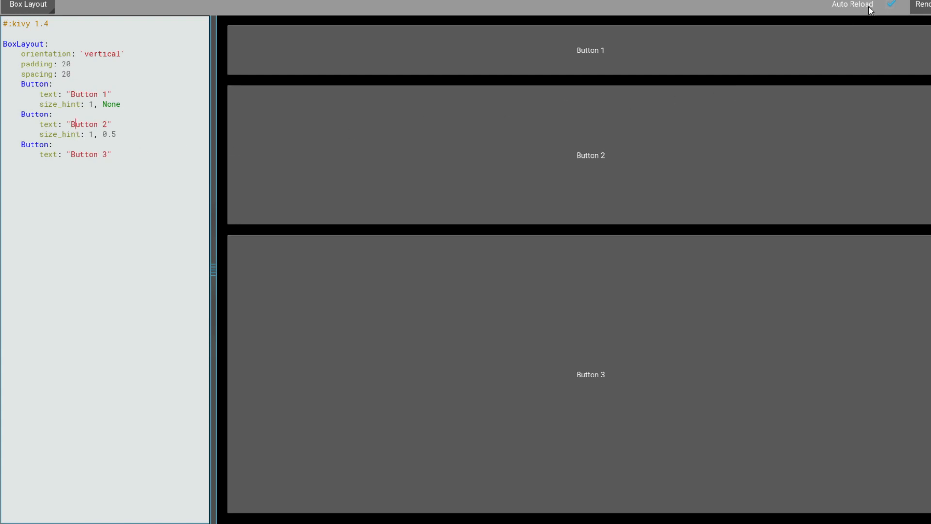
mouse_move(84, 78)
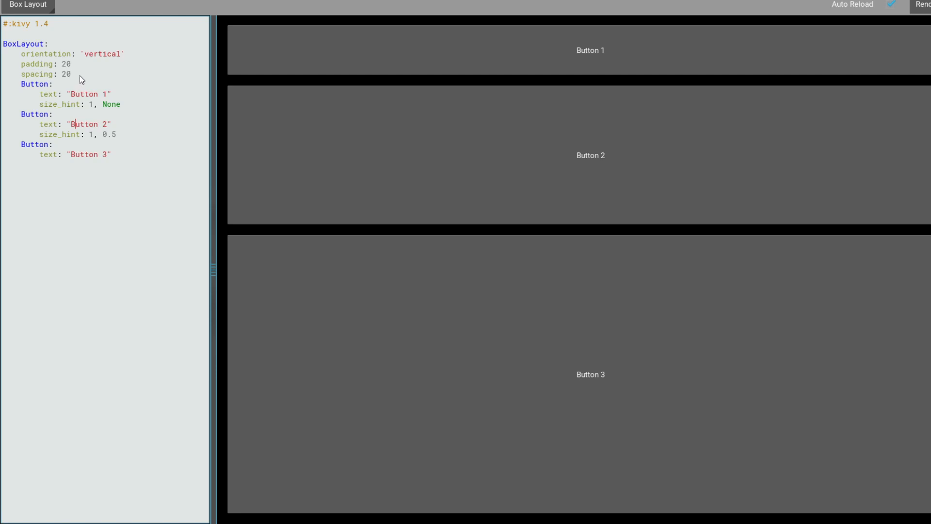
mouse_move(30, 76)
type("#")
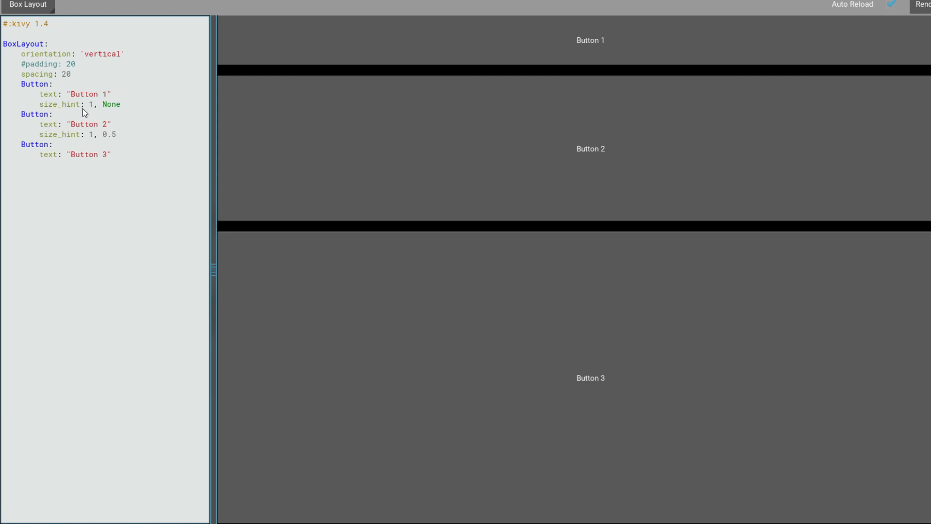
mouse_move(142, 33)
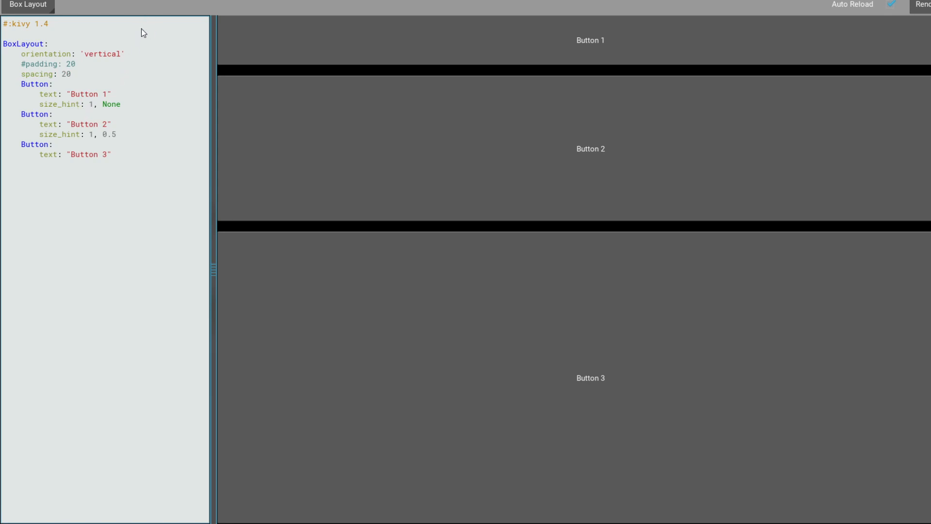
mouse_move(177, 41)
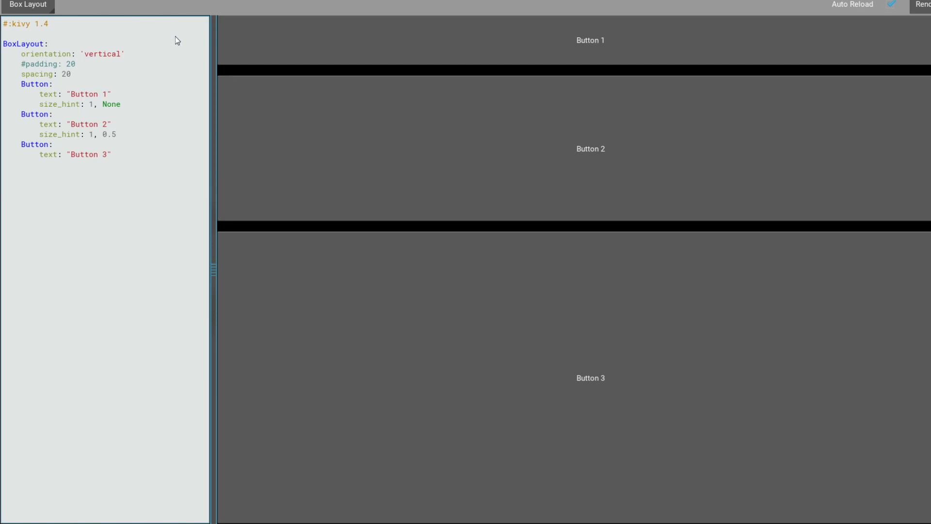
mouse_move(76, 16)
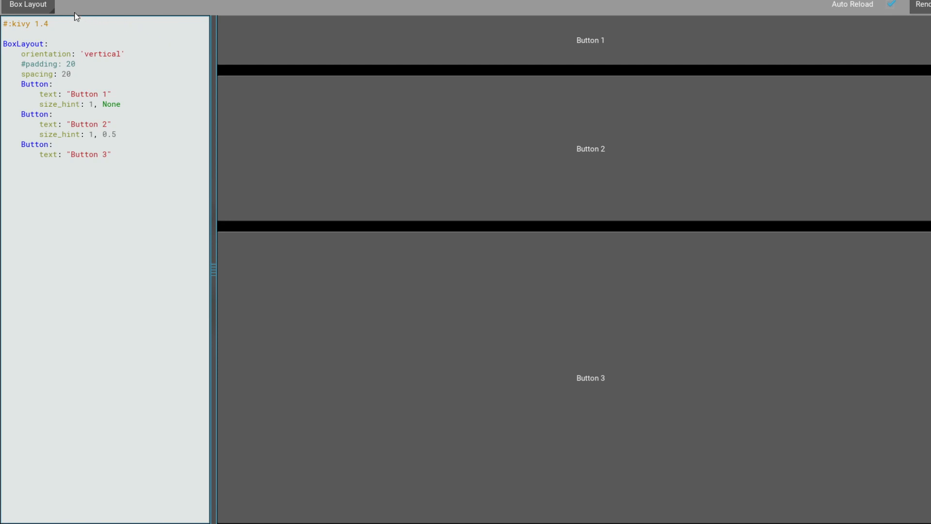
mouse_move(48, 66)
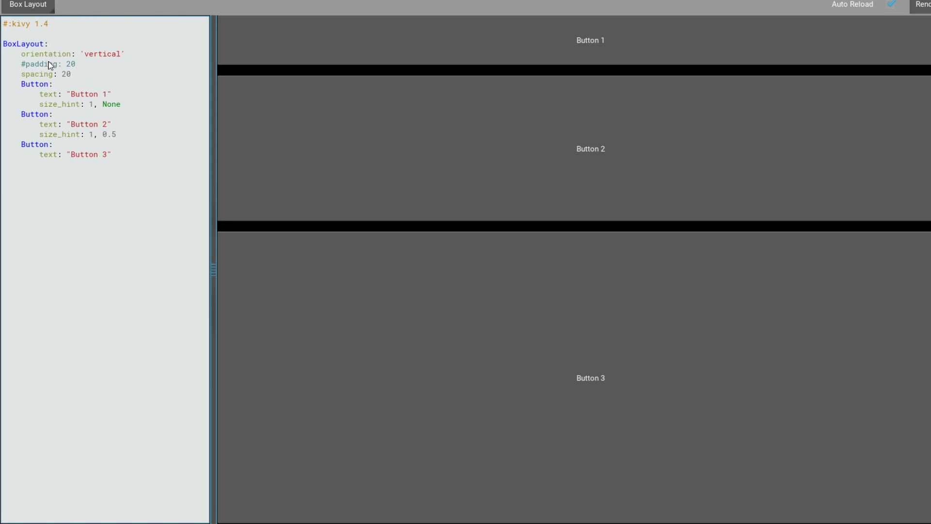
mouse_move(65, 76)
type("2")
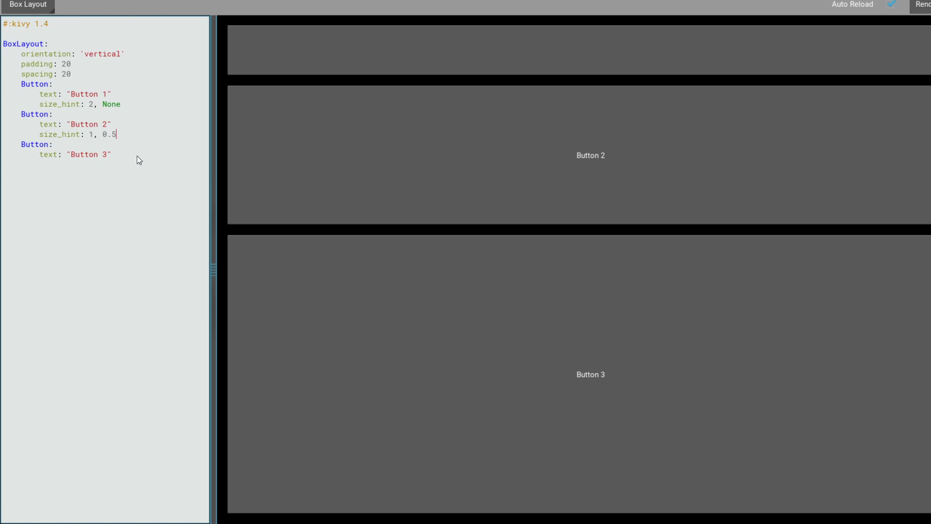
mouse_move(192, 75)
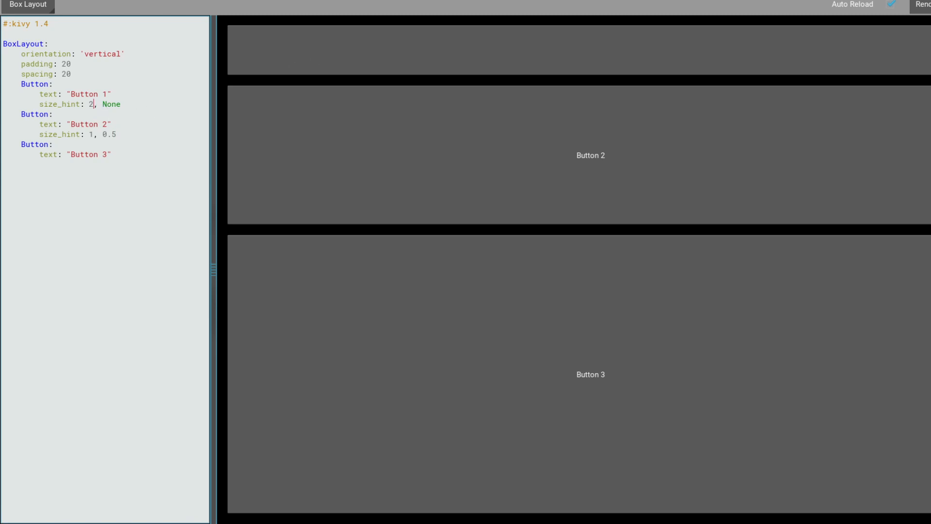
mouse_move(913, 49)
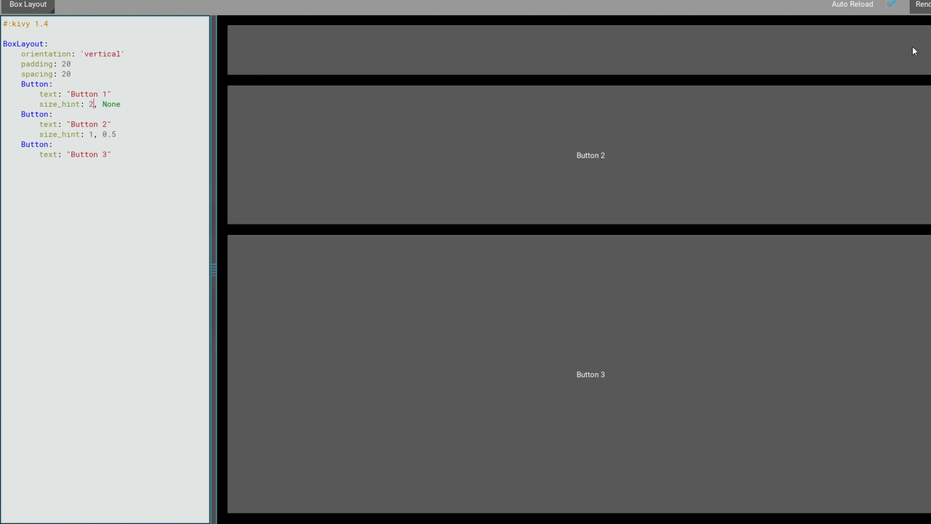
mouse_move(90, 121)
type("pos_hint:")
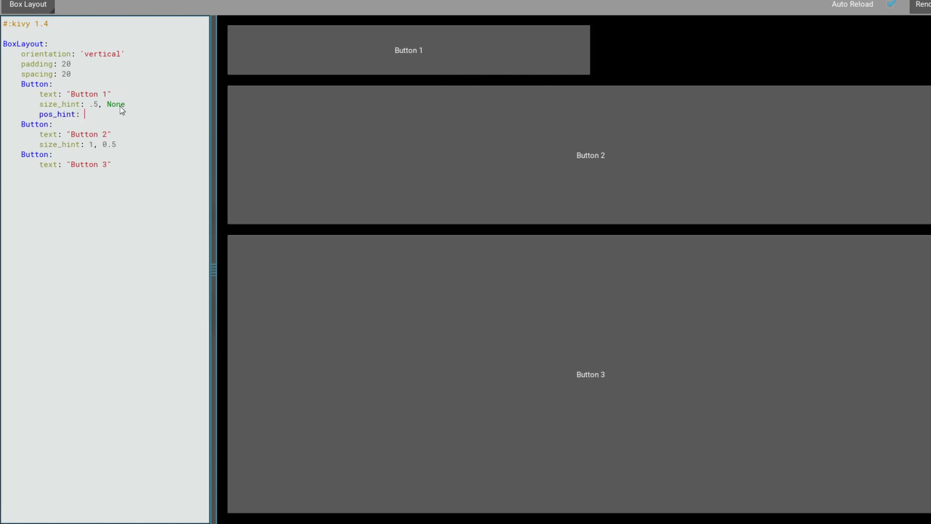
Step: Give Button 1 pos_hint {"center_x":.5} and reopen the examples list
type("{")
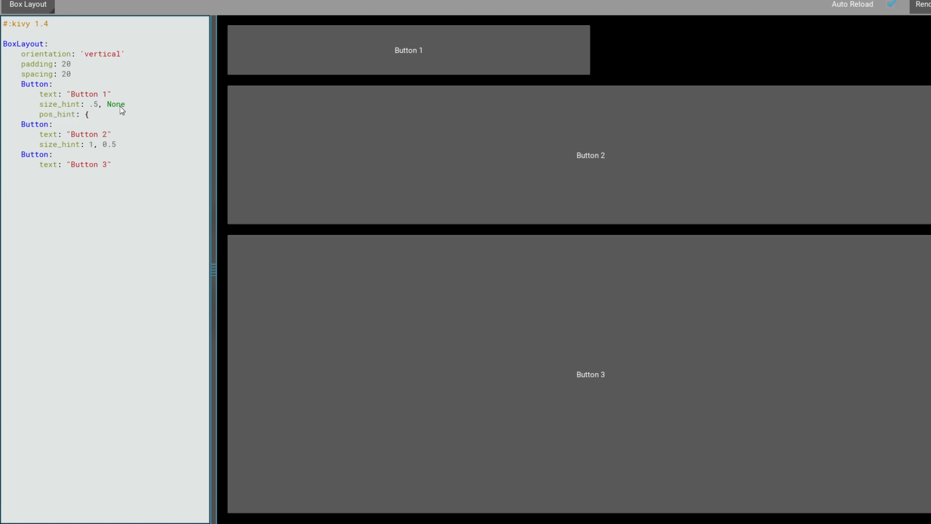
type("\"center\"")
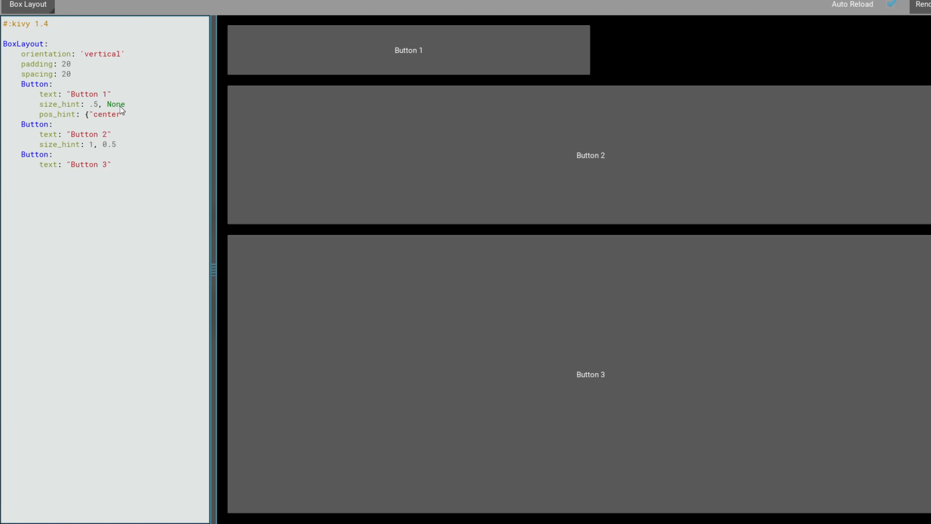
type("_x\":")
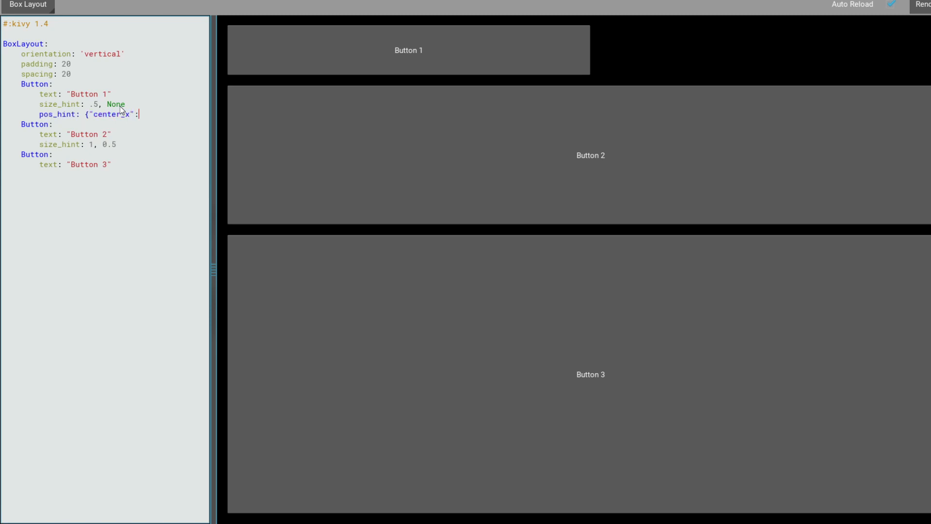
type(".5")
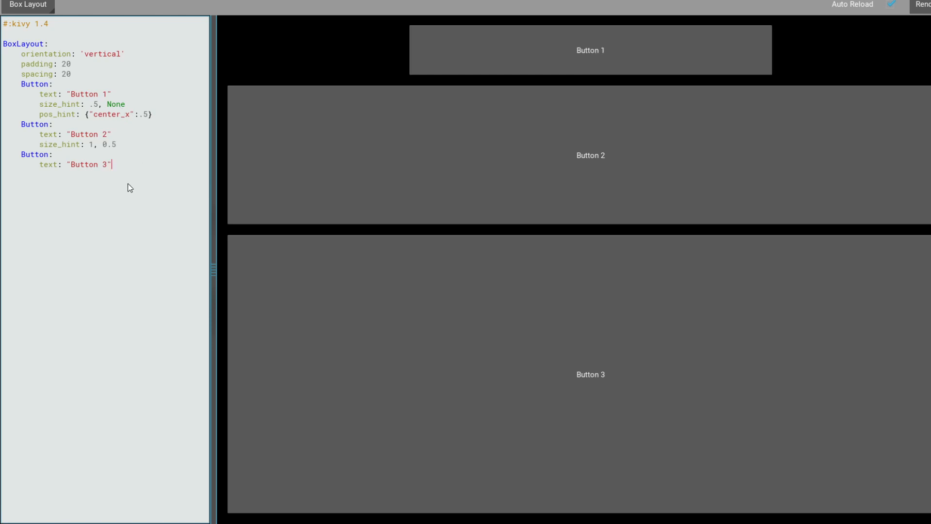
mouse_move(663, 49)
type("8")
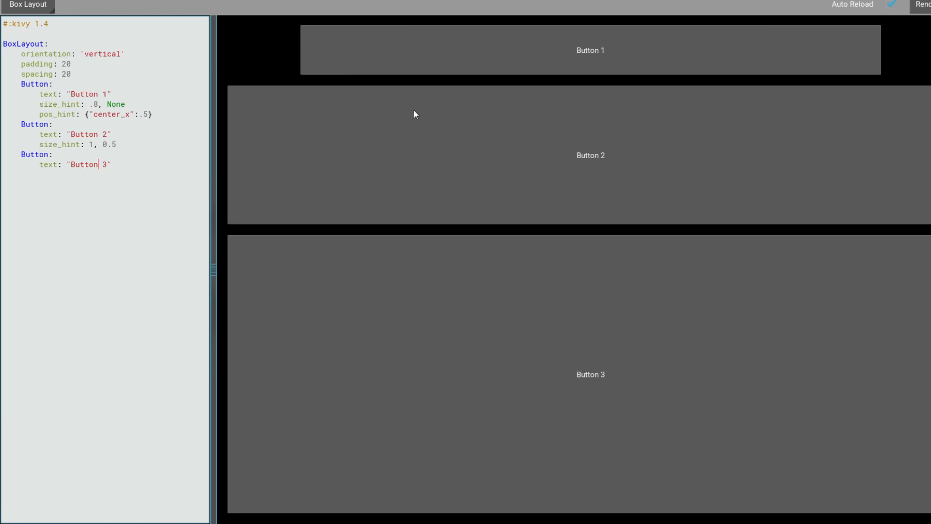
left_click(30, 5)
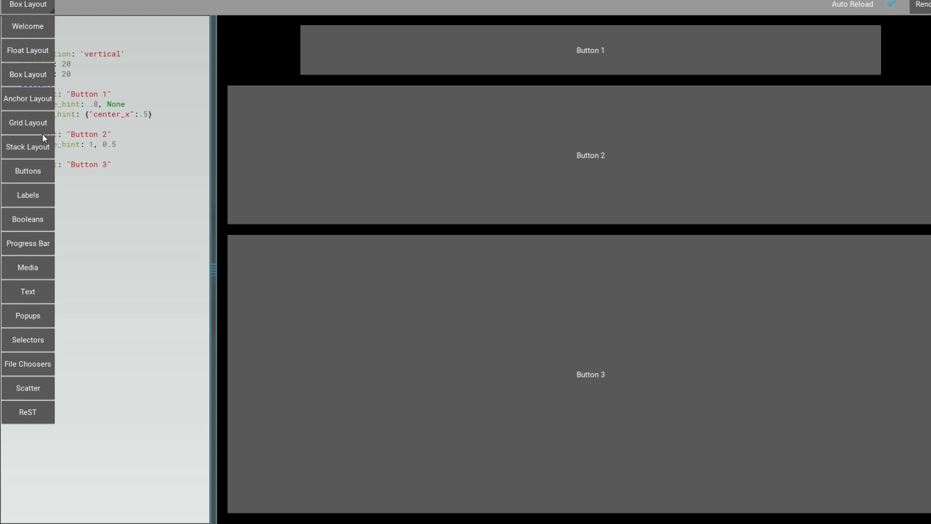
mouse_move(45, 184)
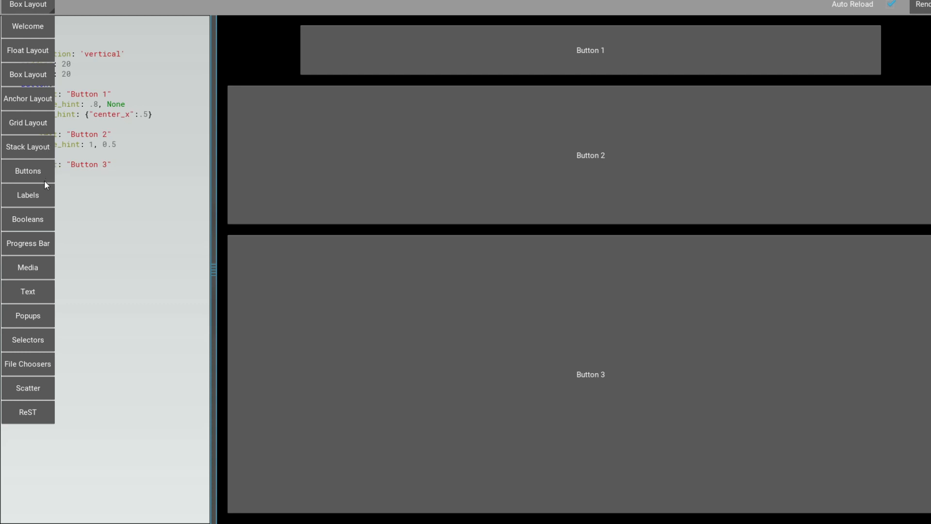
mouse_move(86, 147)
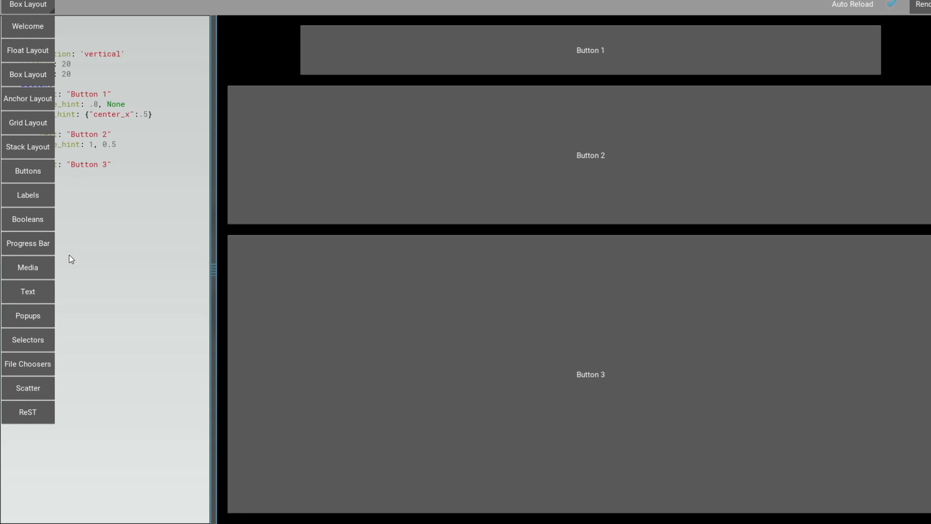
Step: Step through Progress Bar and Text, ending on the Buttons example
left_click(27, 243)
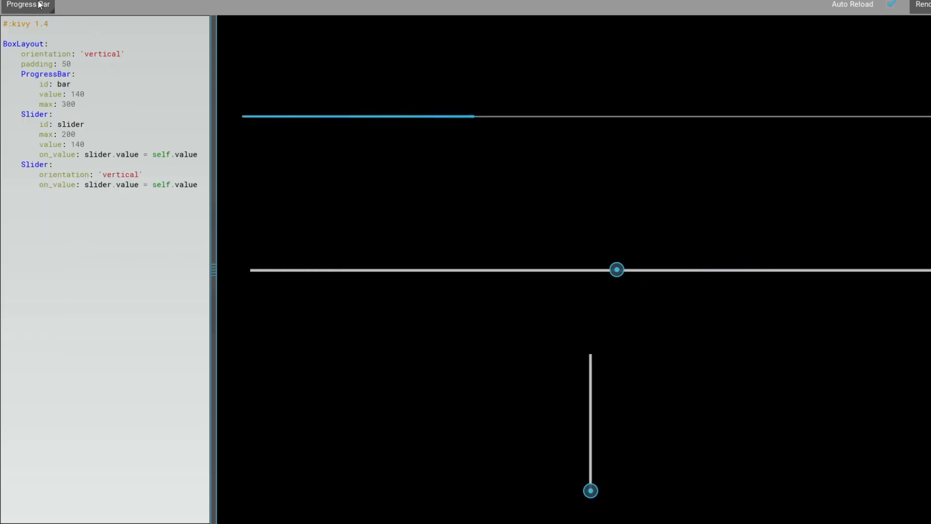
left_click(29, 5)
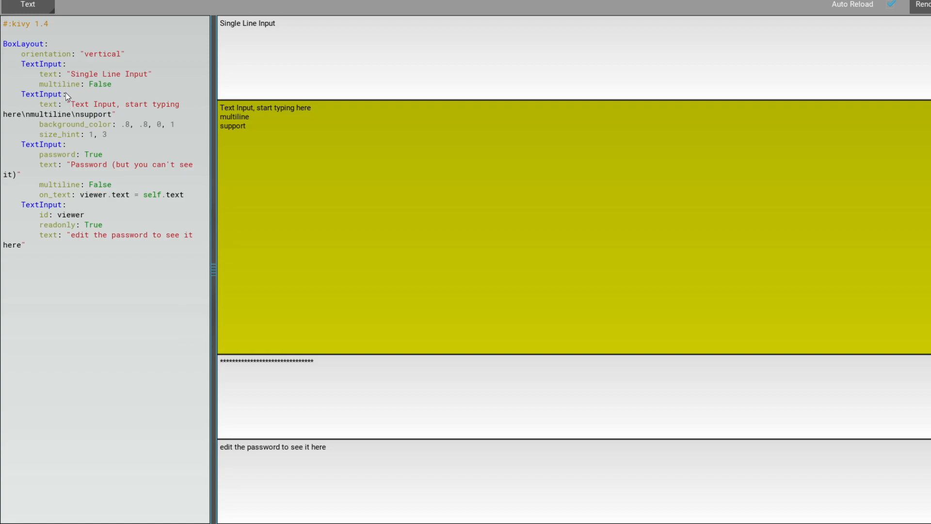
mouse_move(212, 161)
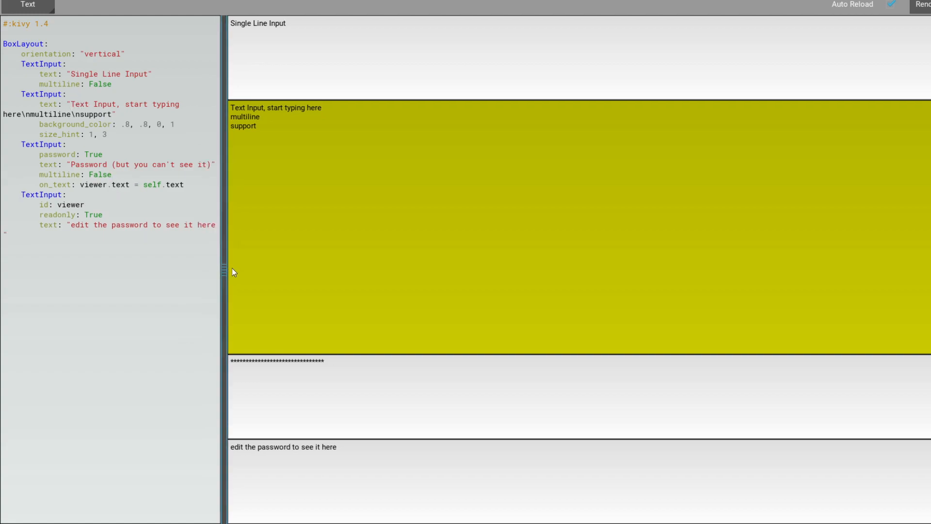
left_click(28, 5)
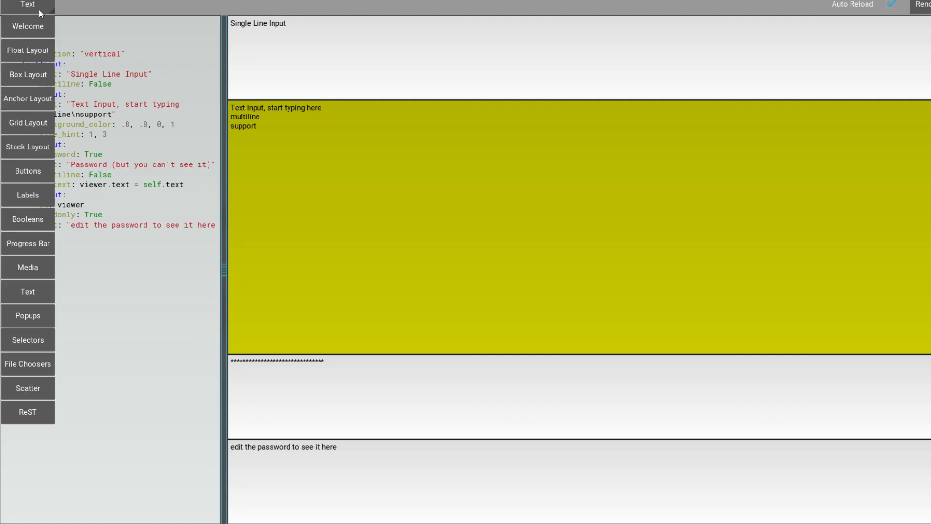
left_click(28, 171)
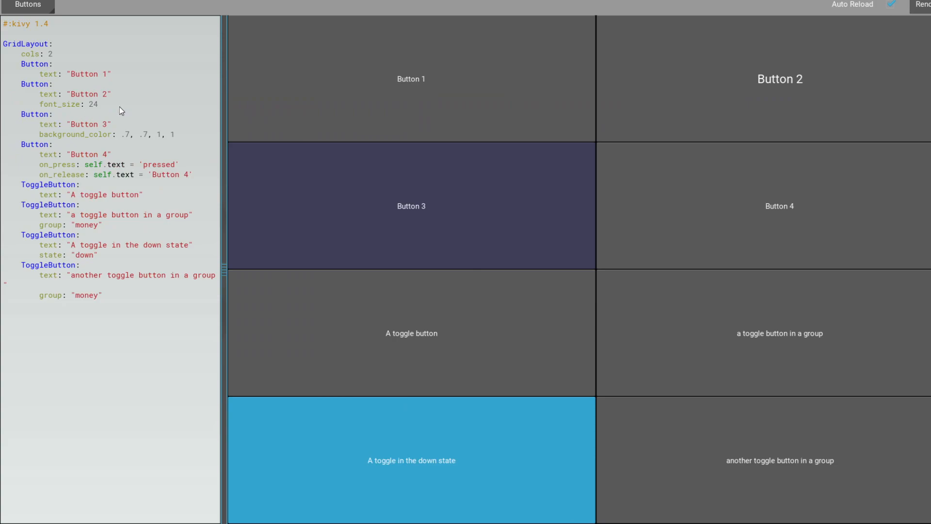
mouse_move(85, 113)
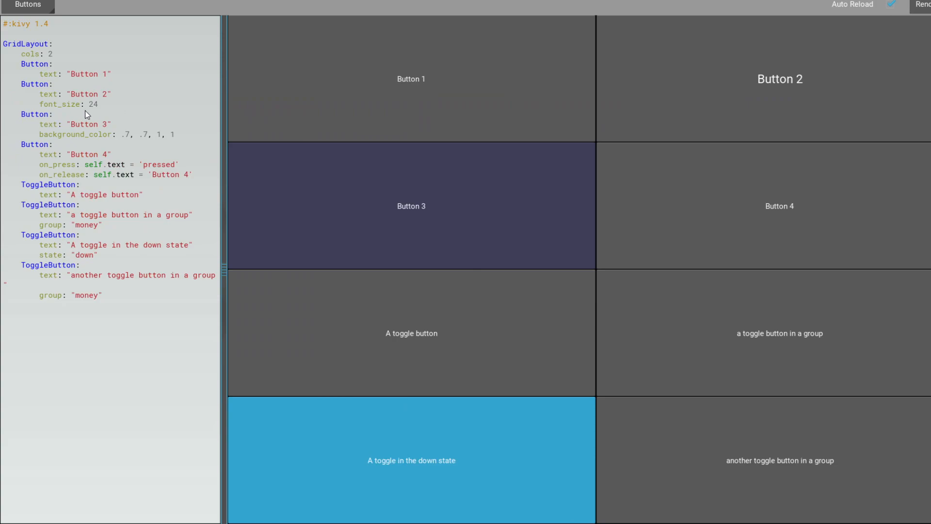
mouse_move(265, 133)
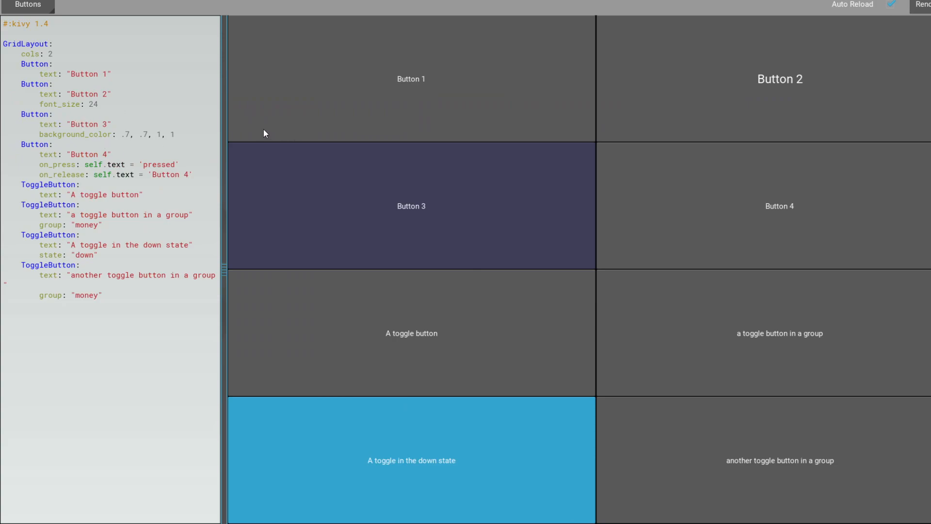
mouse_move(92, 89)
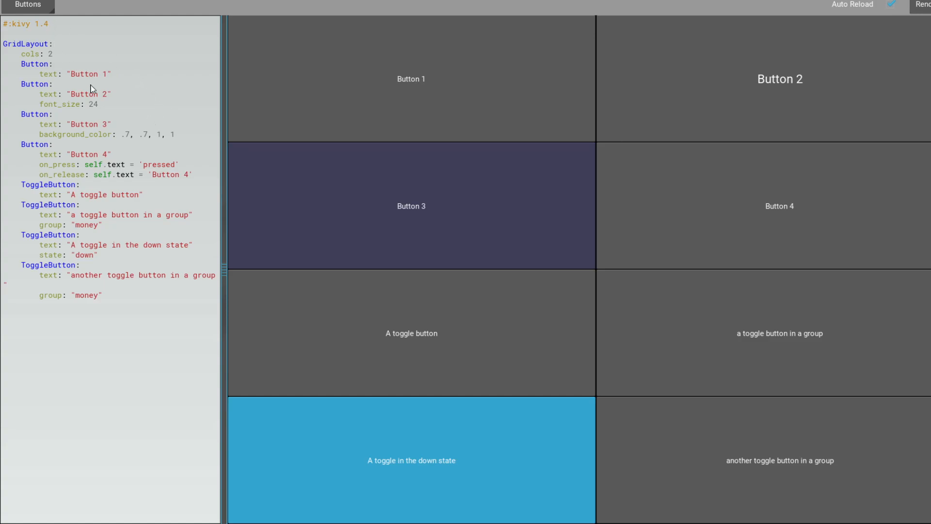
mouse_move(482, 158)
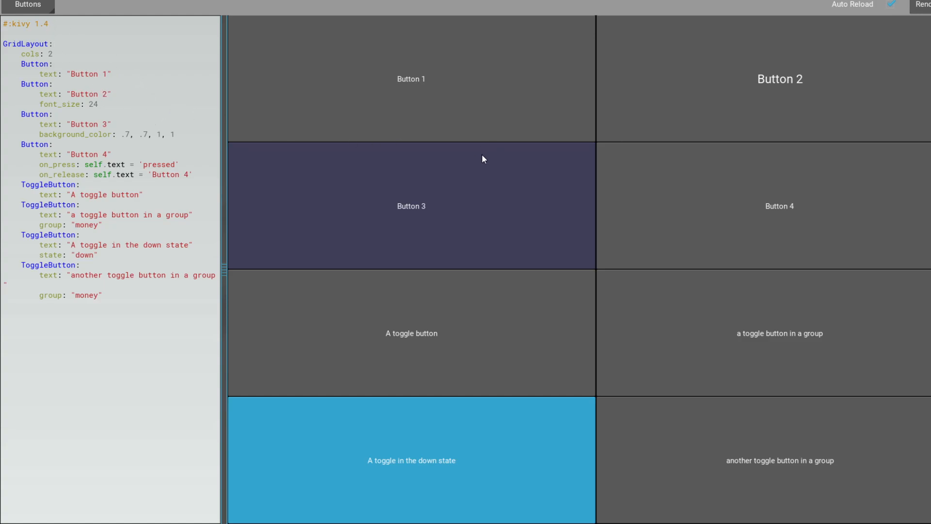
mouse_move(329, 163)
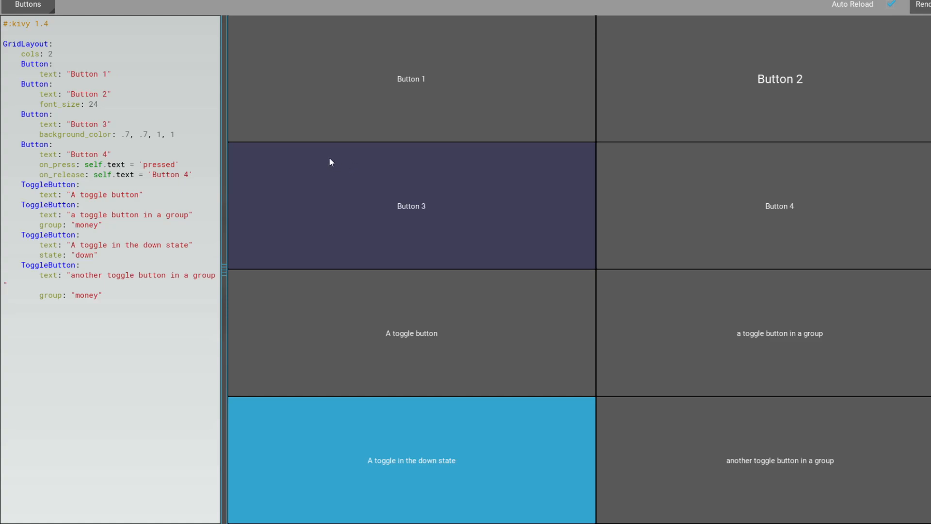
mouse_move(224, 275)
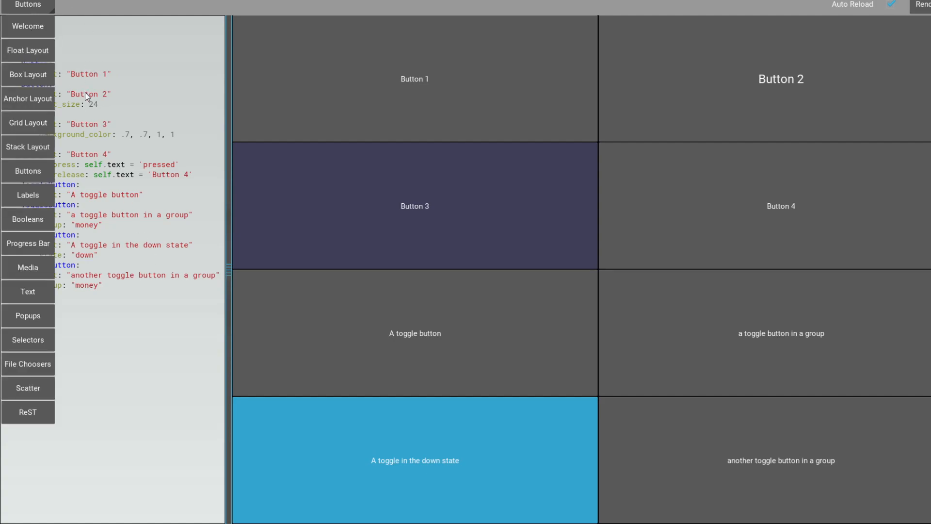
mouse_move(142, 225)
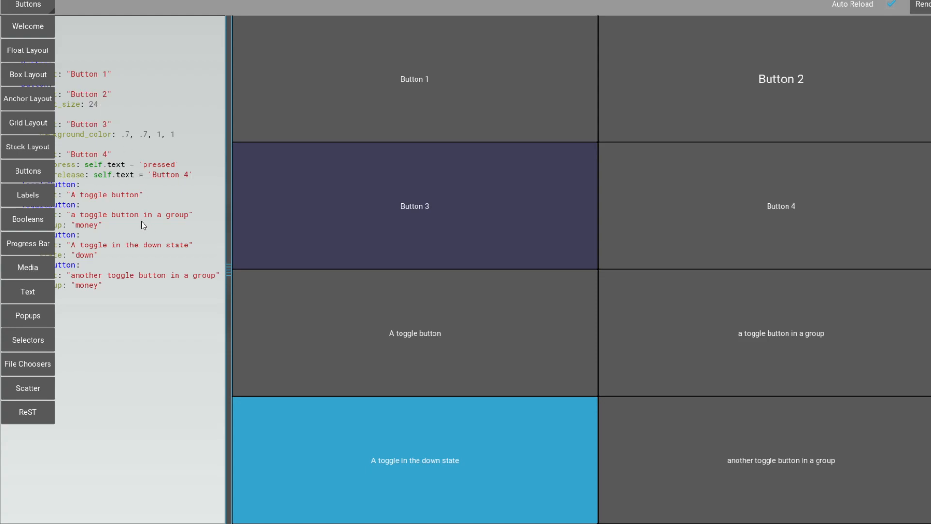
mouse_move(89, 271)
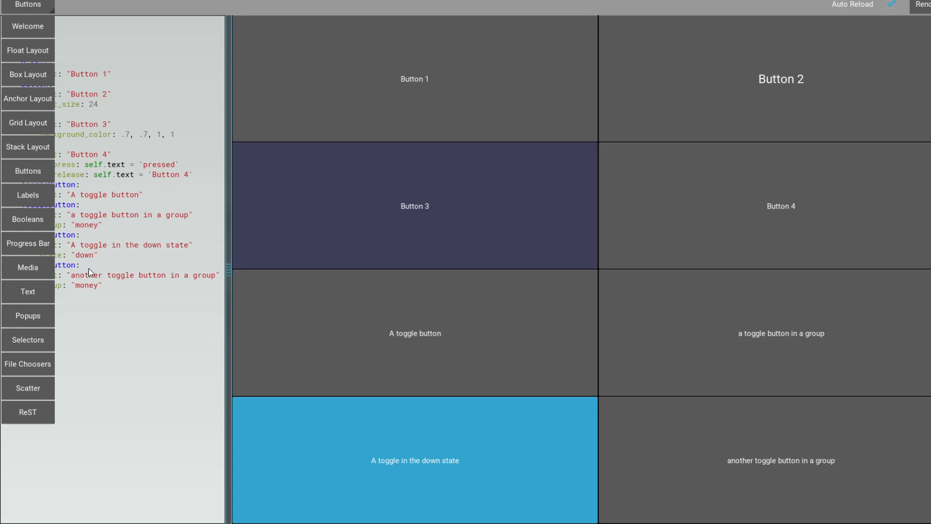
Step: Pick the Text example from the dropdown
left_click(28, 291)
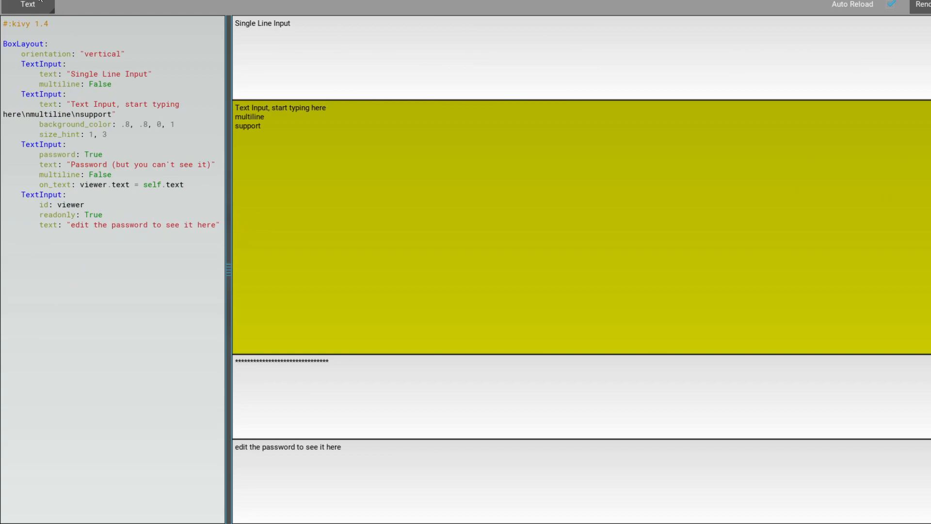
Step: Switch to the Popups example, then open the examples list again
left_click(27, 6)
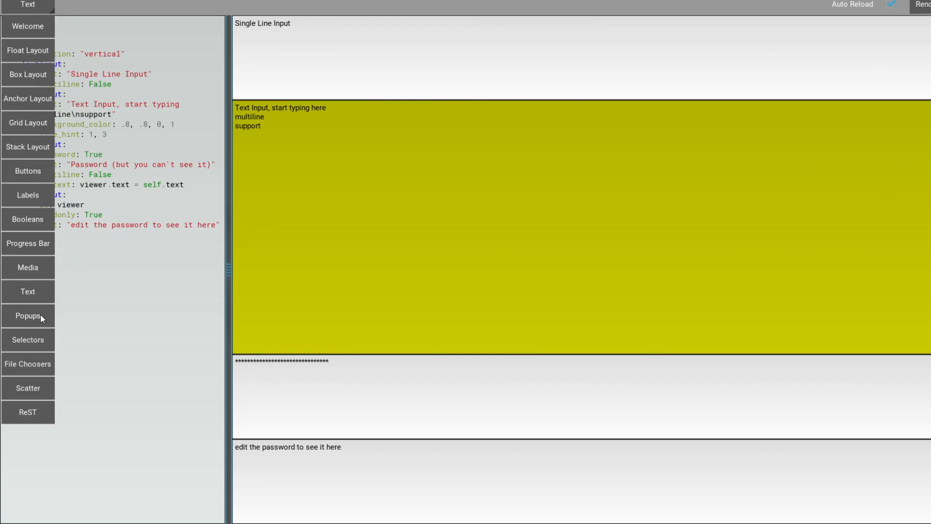
left_click(27, 315)
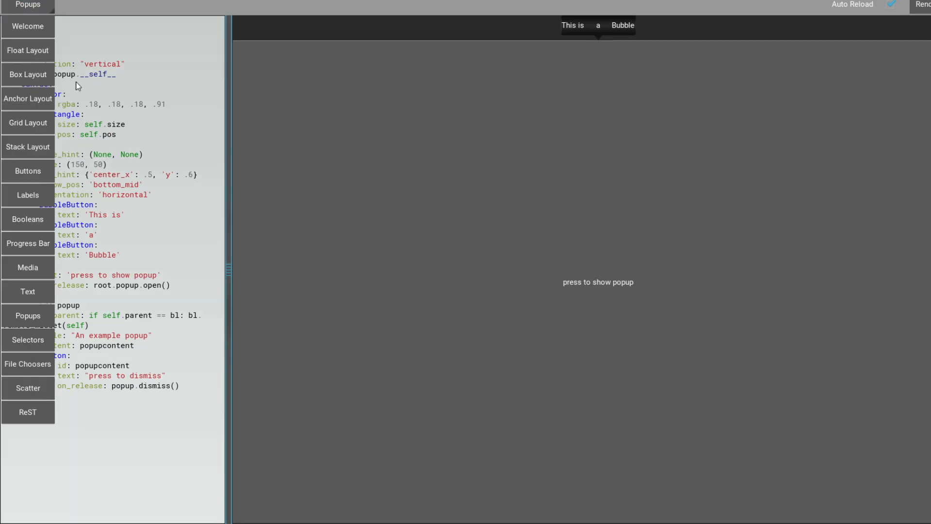
mouse_move(43, 388)
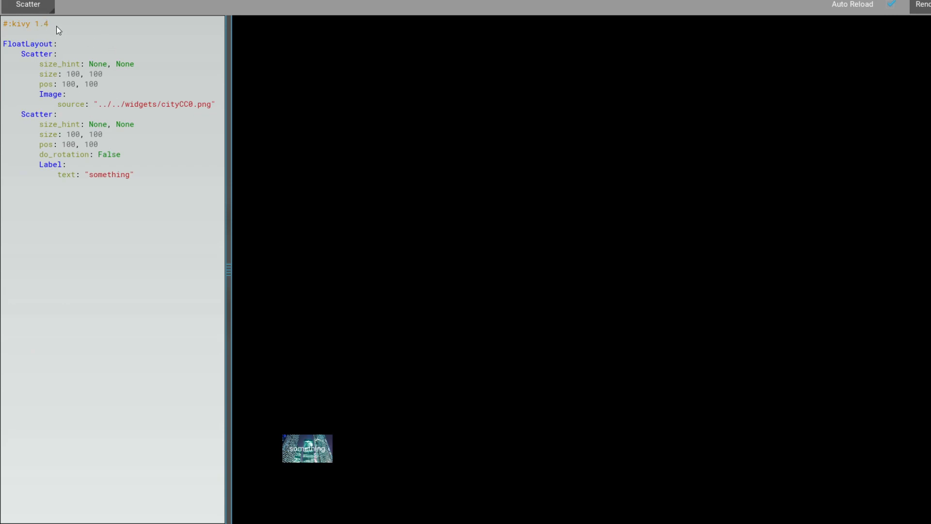
left_click(28, 6)
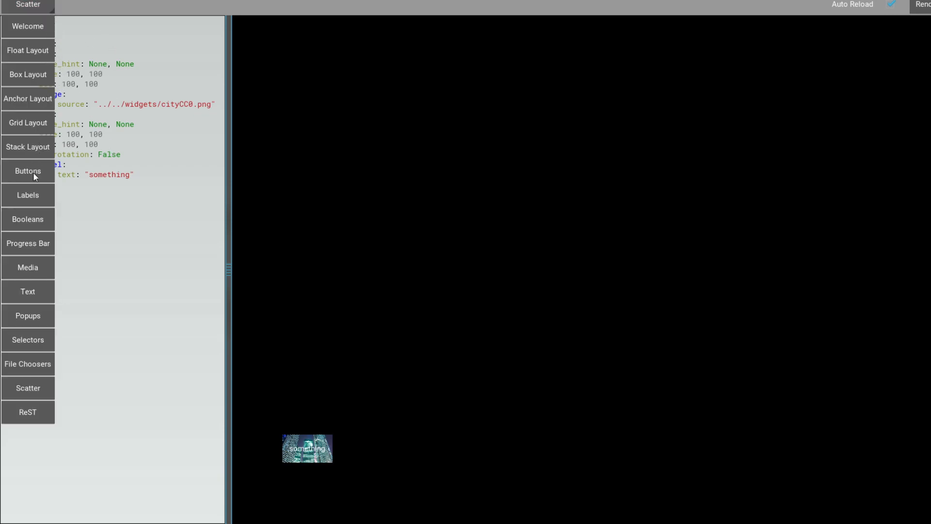